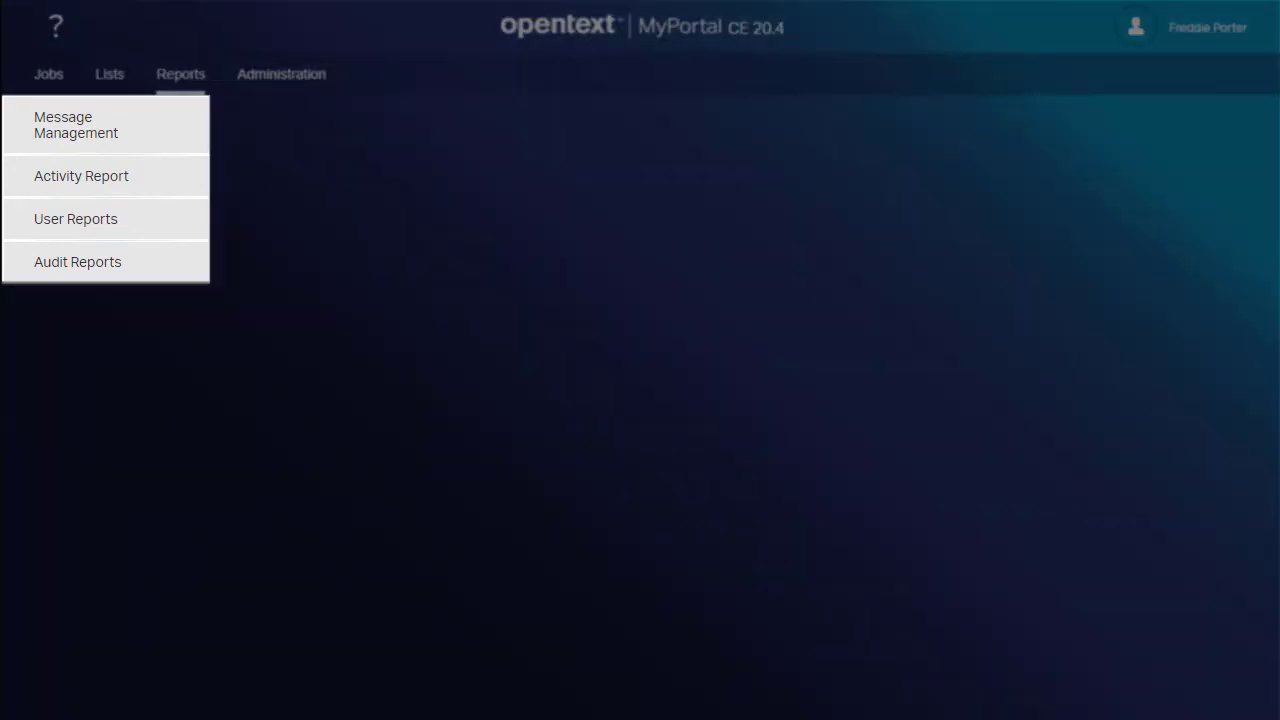
left_click(76, 124)
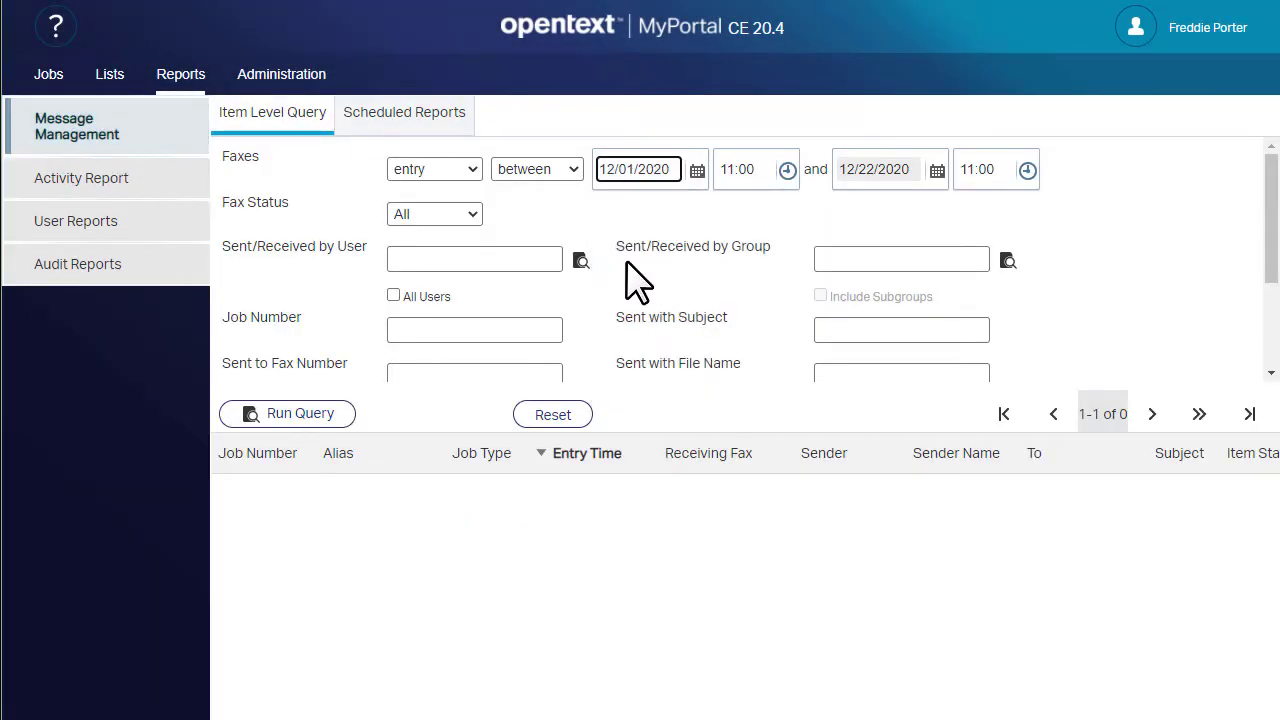
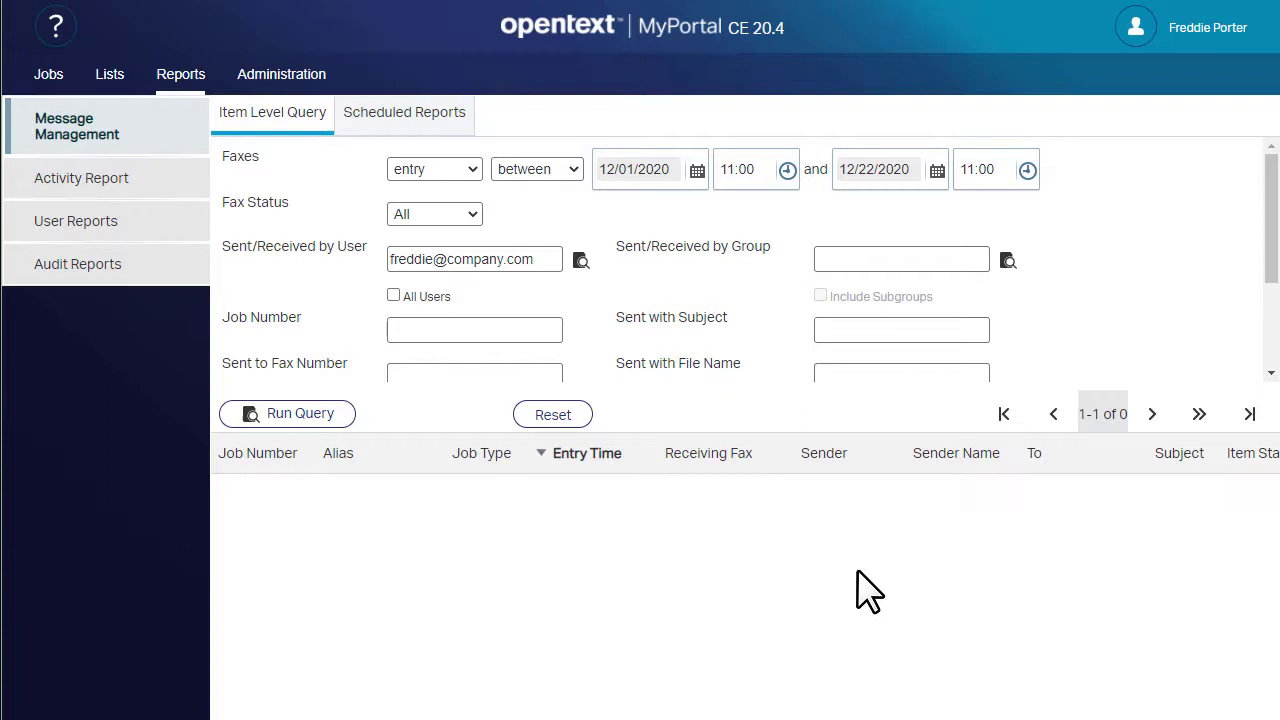
left_click(288, 412)
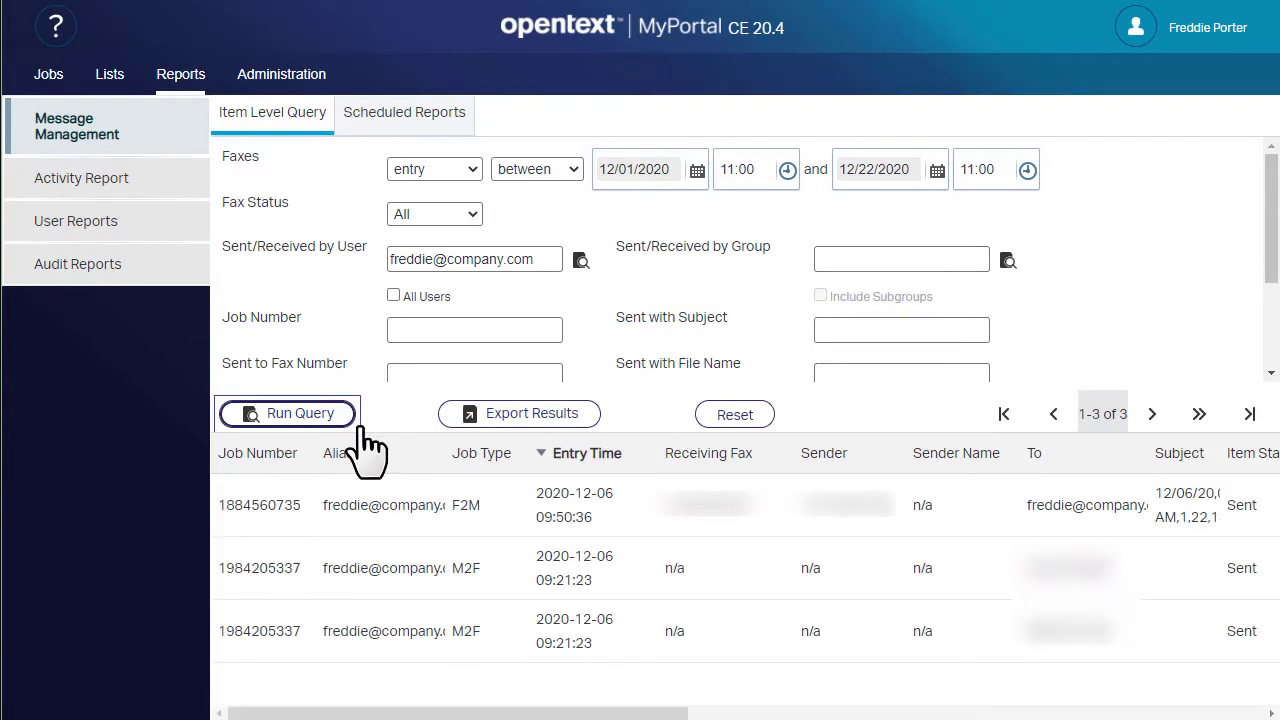
left_click(404, 112)
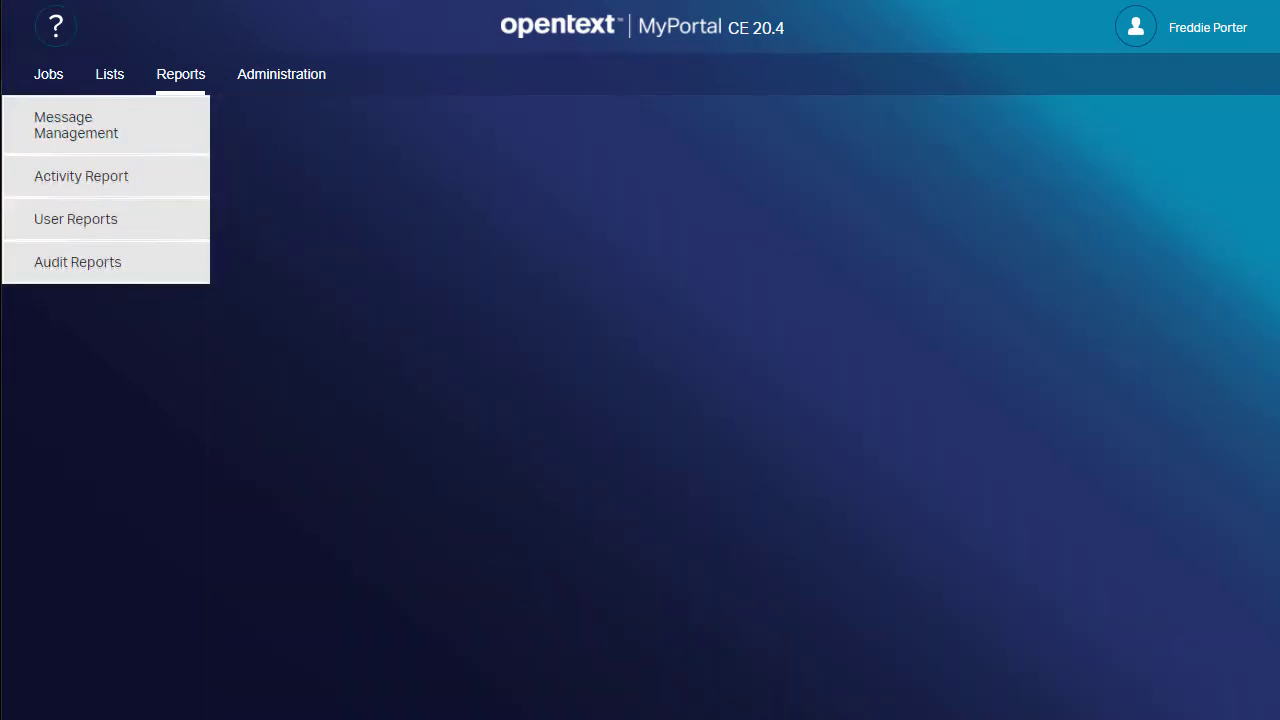
Step: Search the Activity Report by the user's email address for Dec 1–22, 2020, finding no activity
left_click(80, 176)
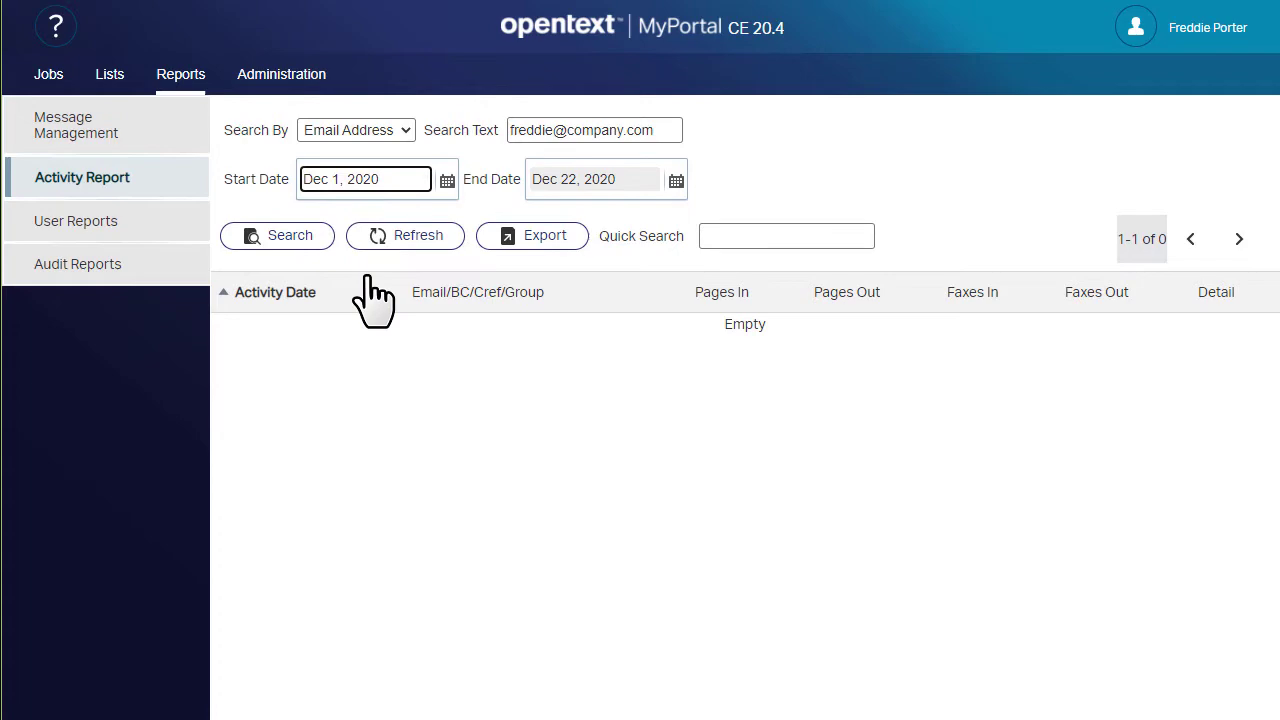
left_click(276, 236)
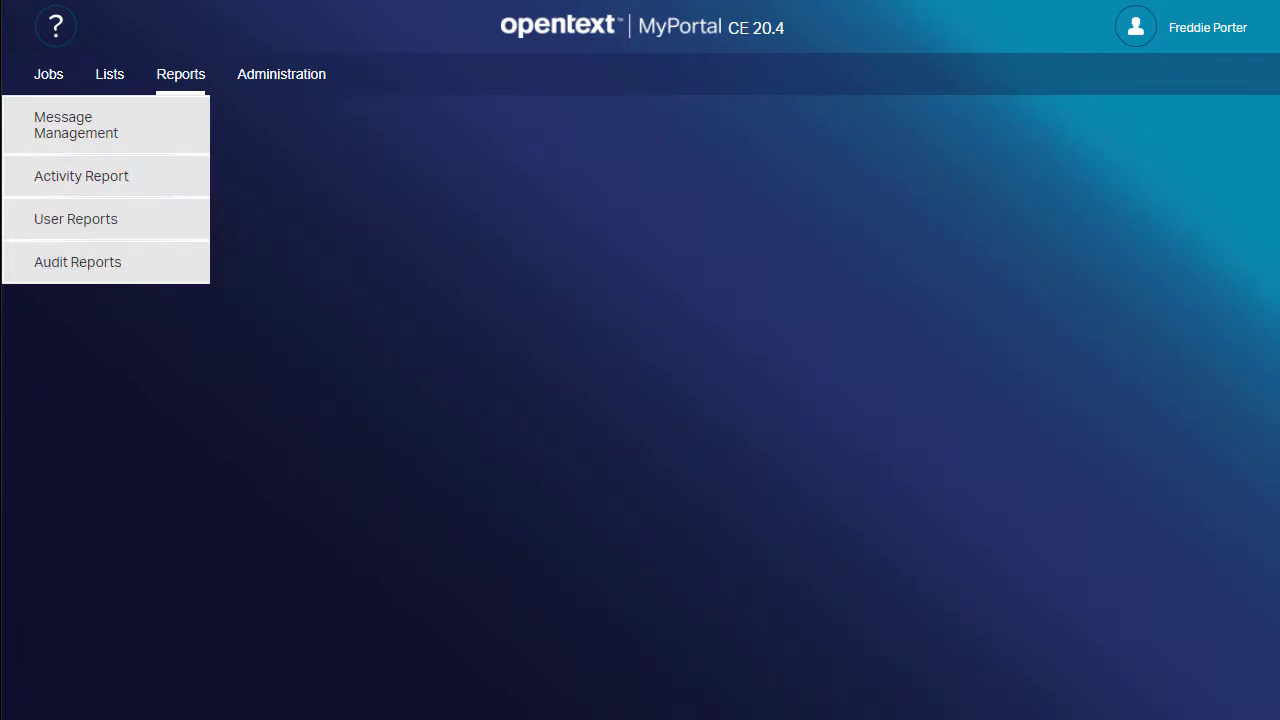
Step: Choose User Name, Email/FTP Address, Group Name, Service Type and Administrator columns for the User Report
left_click(76, 218)
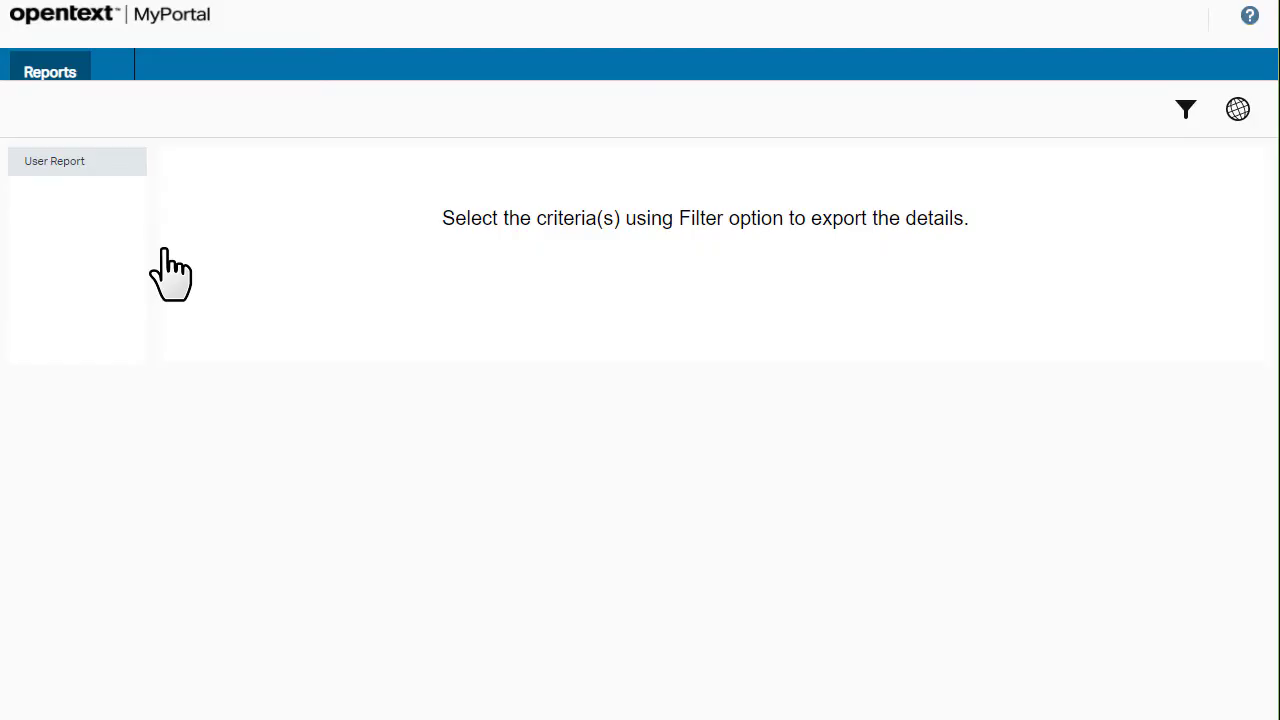
left_click(1184, 108)
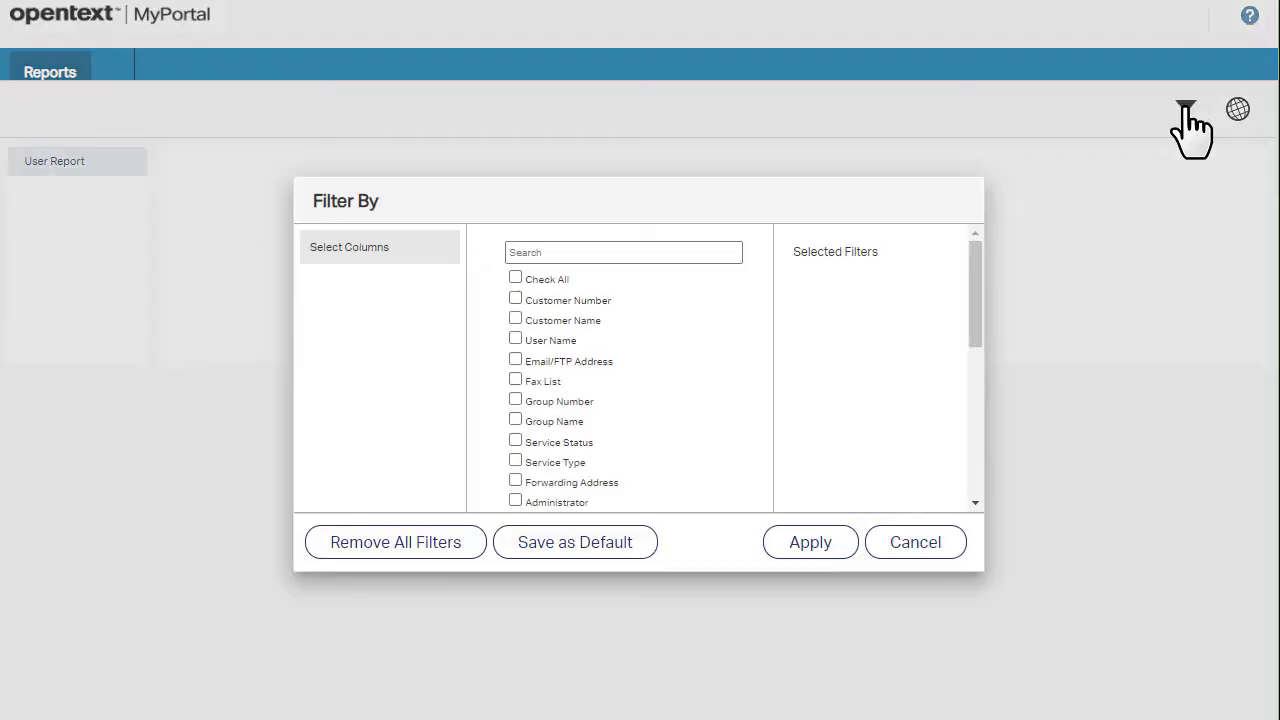
left_click(516, 338)
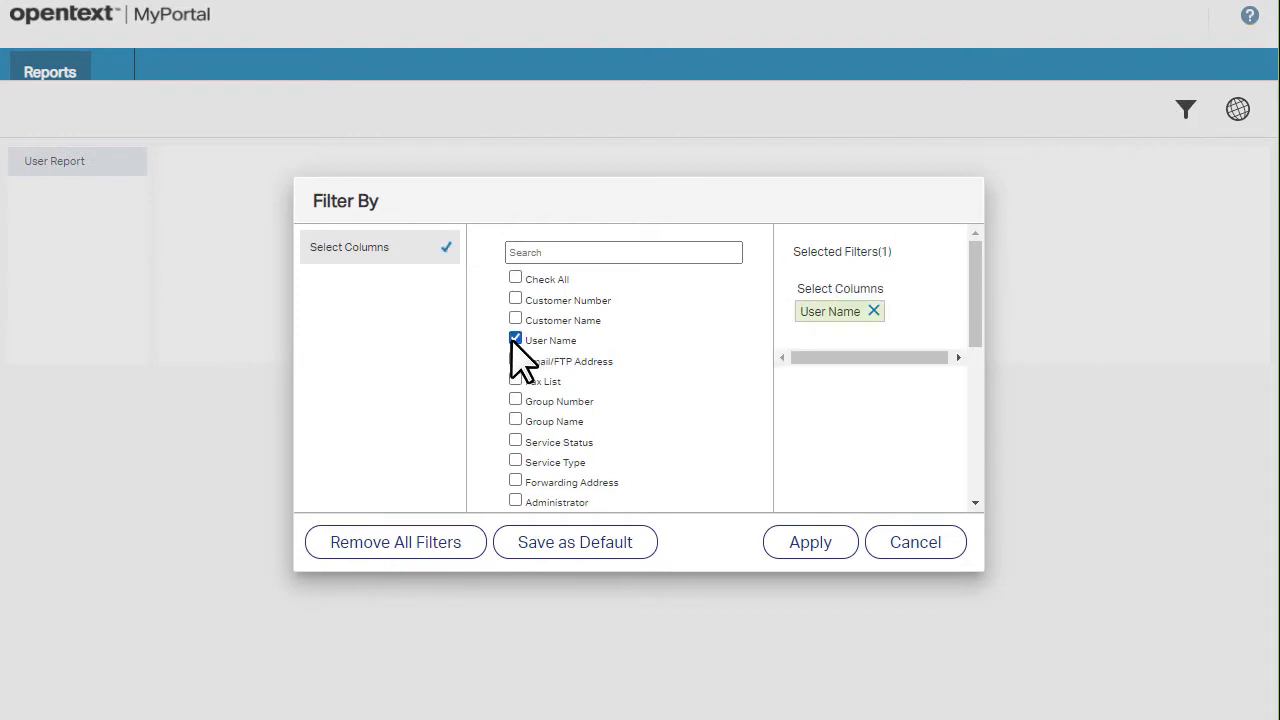
left_click(516, 420)
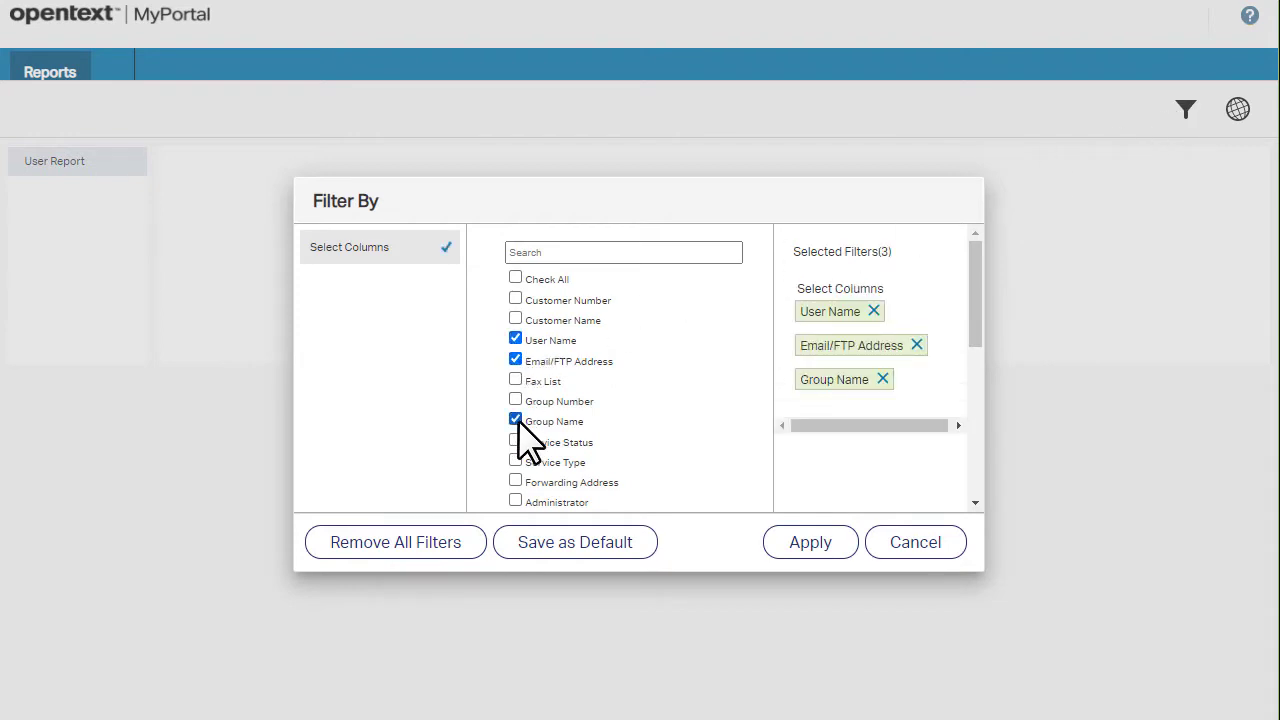
left_click(516, 500)
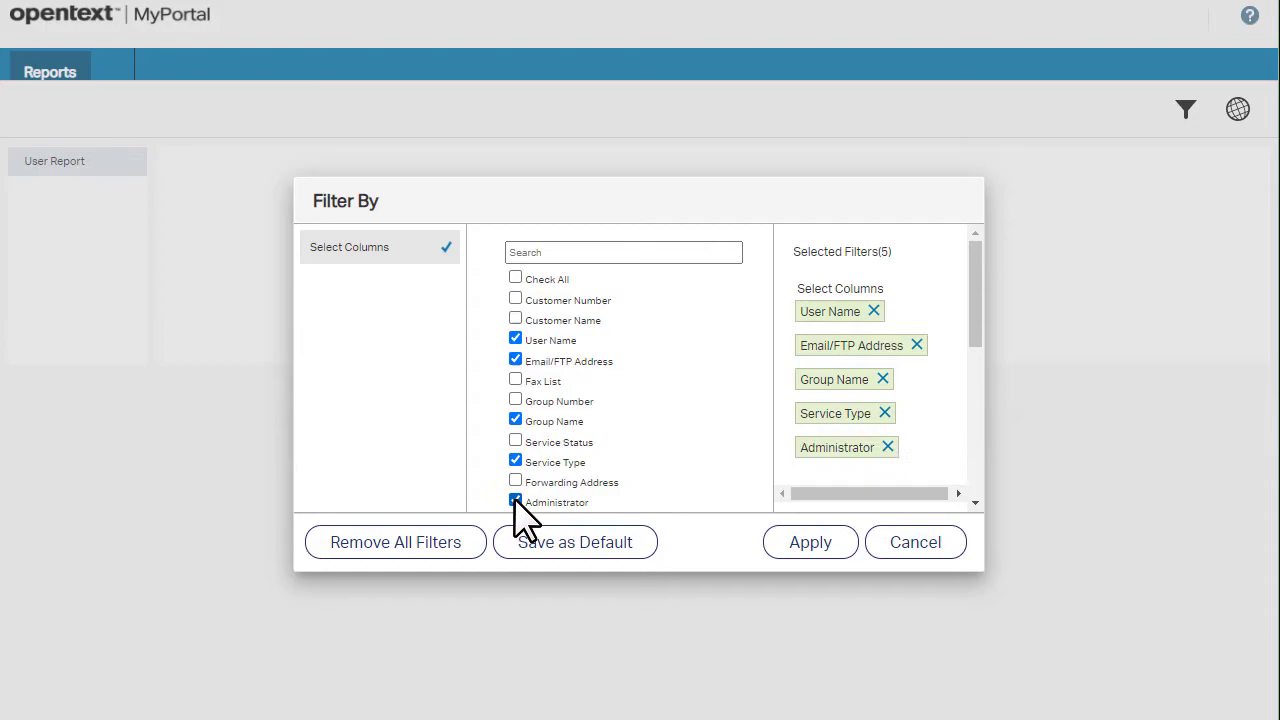
left_click(810, 542)
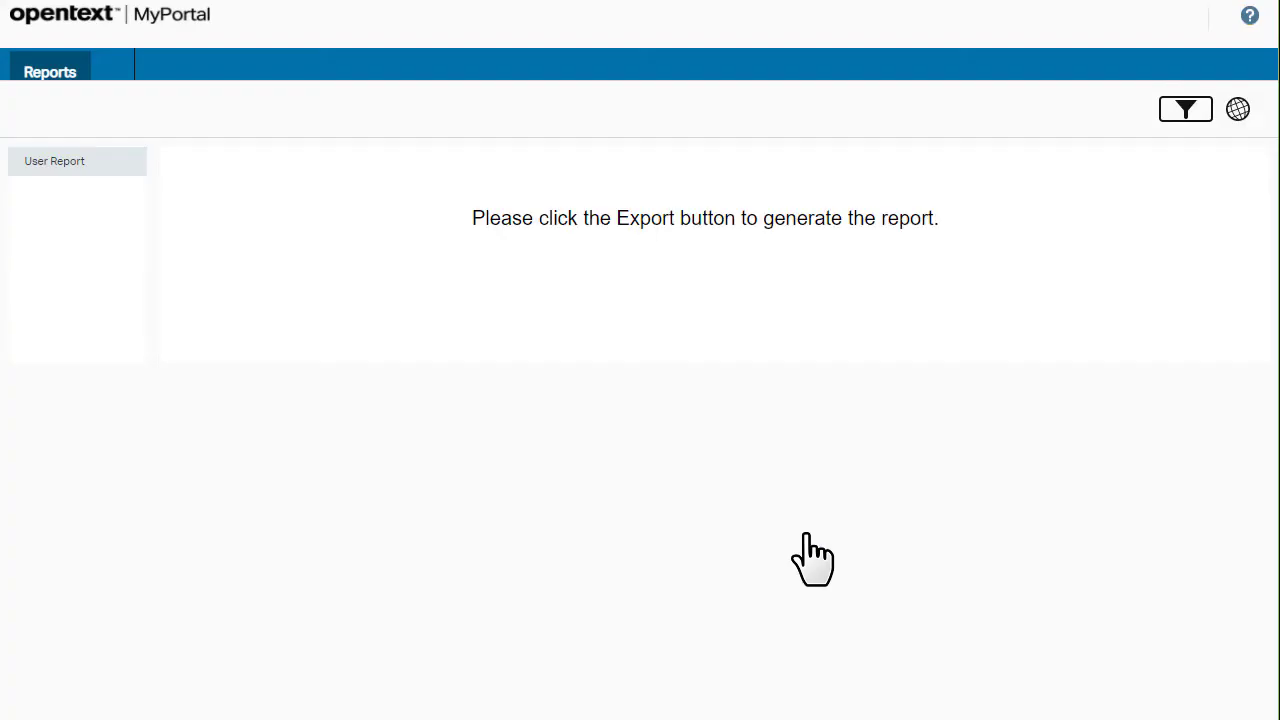
Step: Download the User Report as a CSV document
left_click(1238, 108)
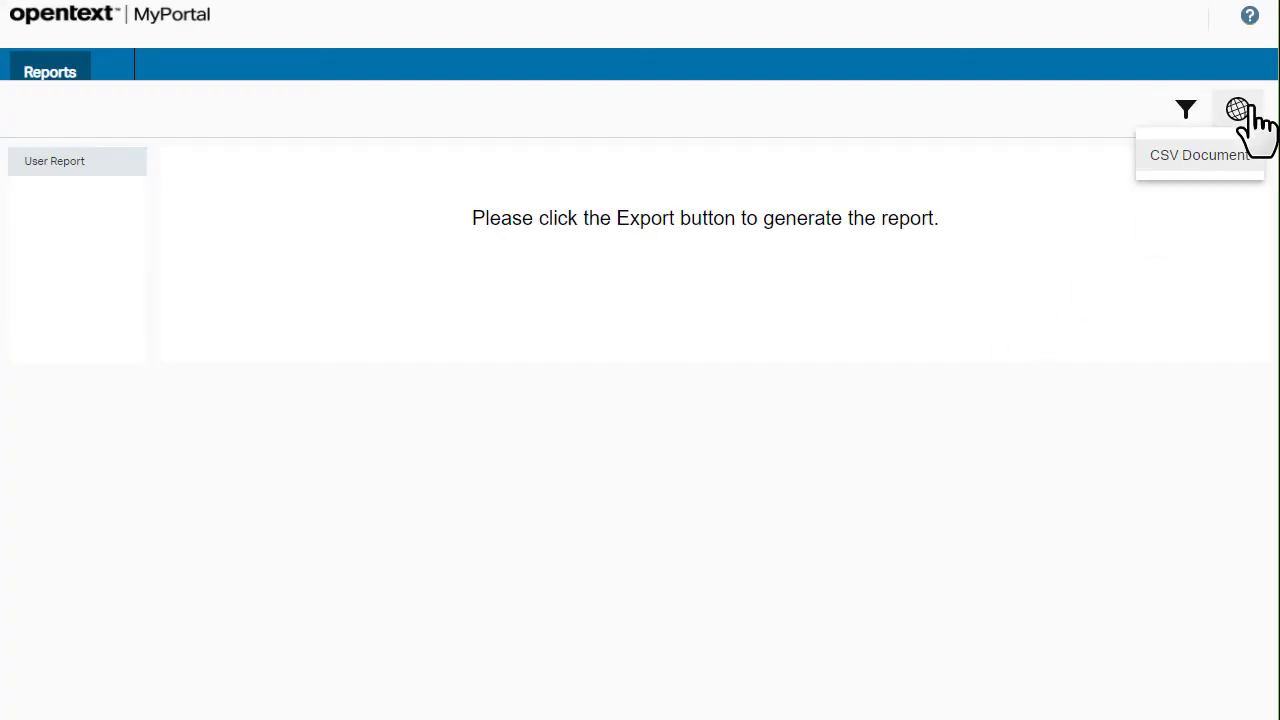
left_click(1196, 156)
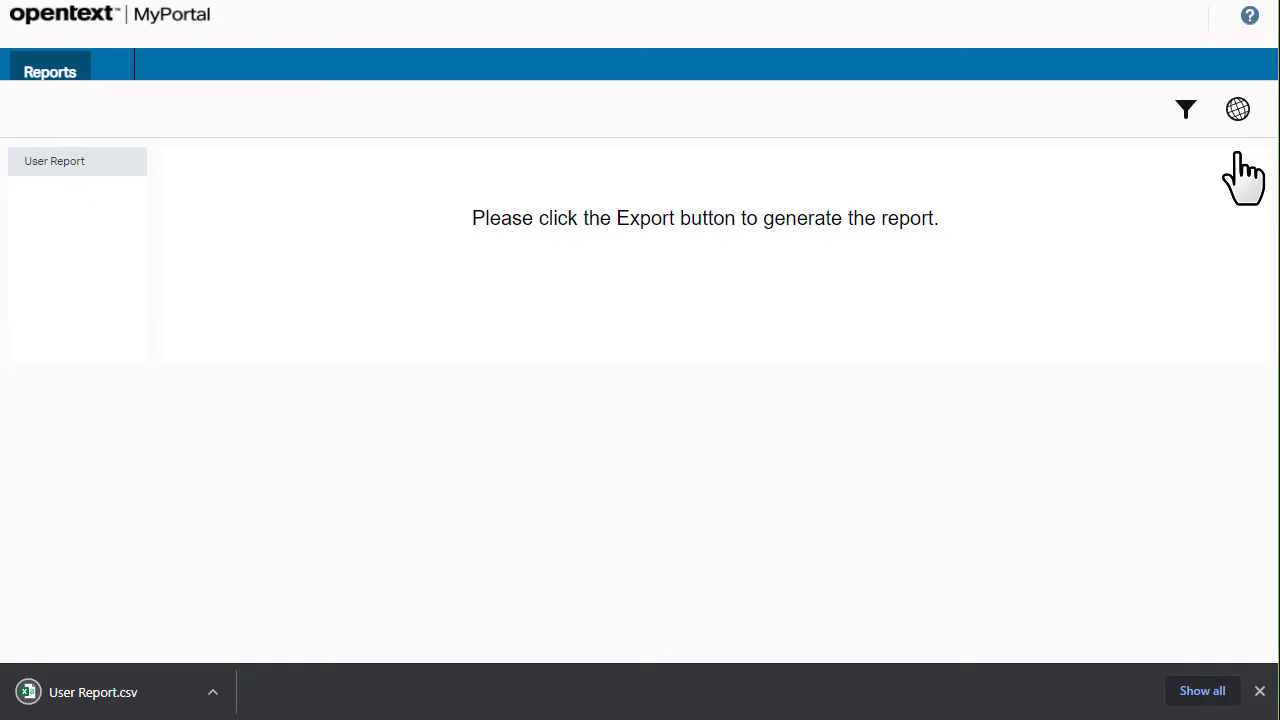
mouse_move(1248, 172)
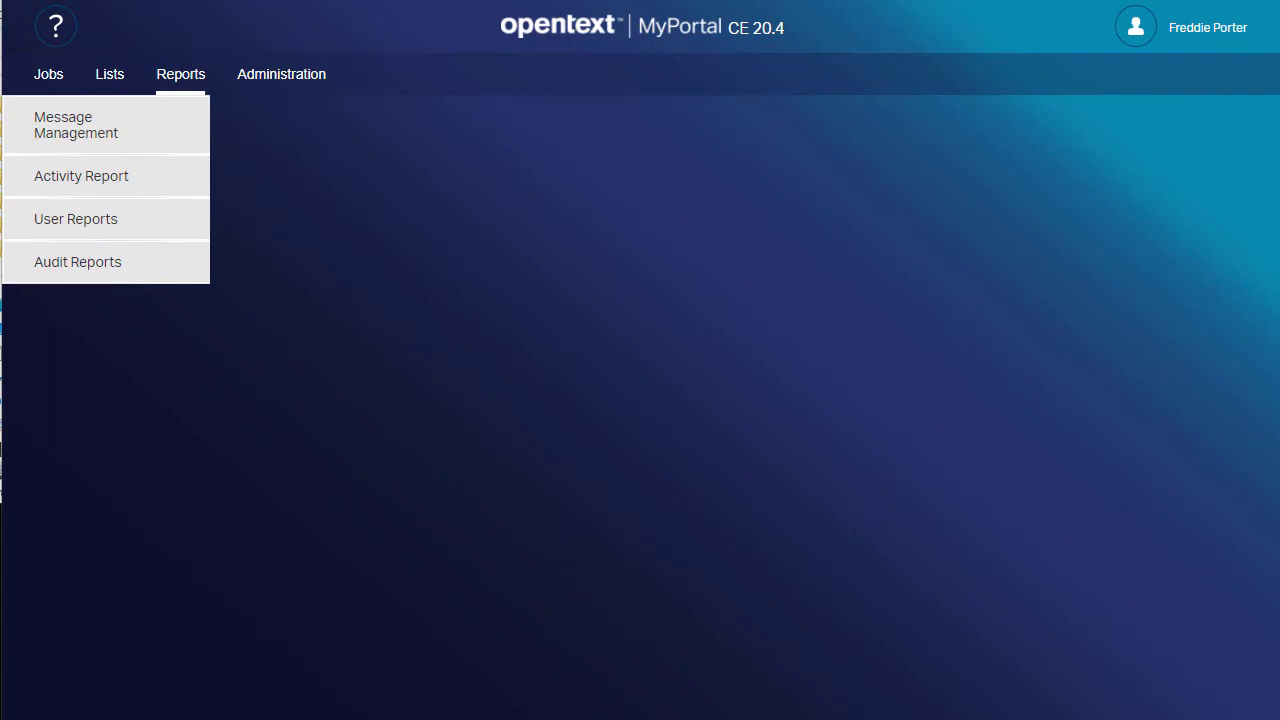
mouse_move(76, 262)
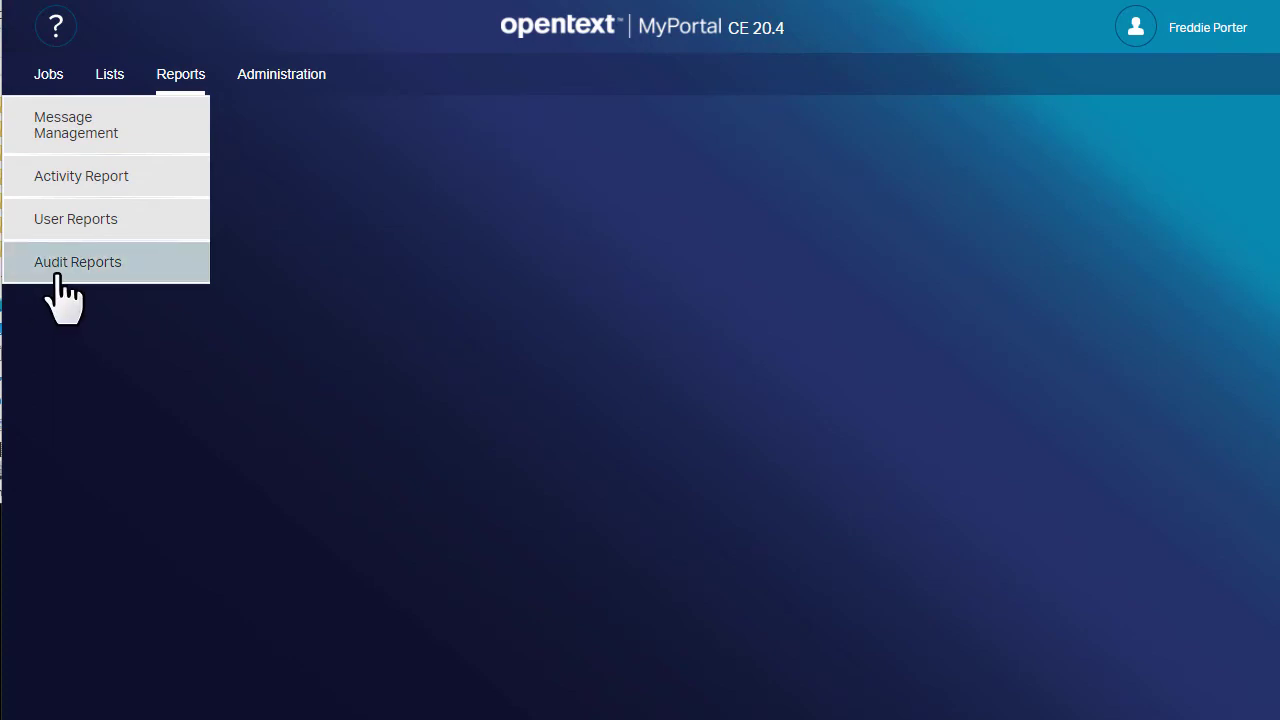
Step: Set the Login Audit report criteria and export it as a CSV document
left_click(78, 262)
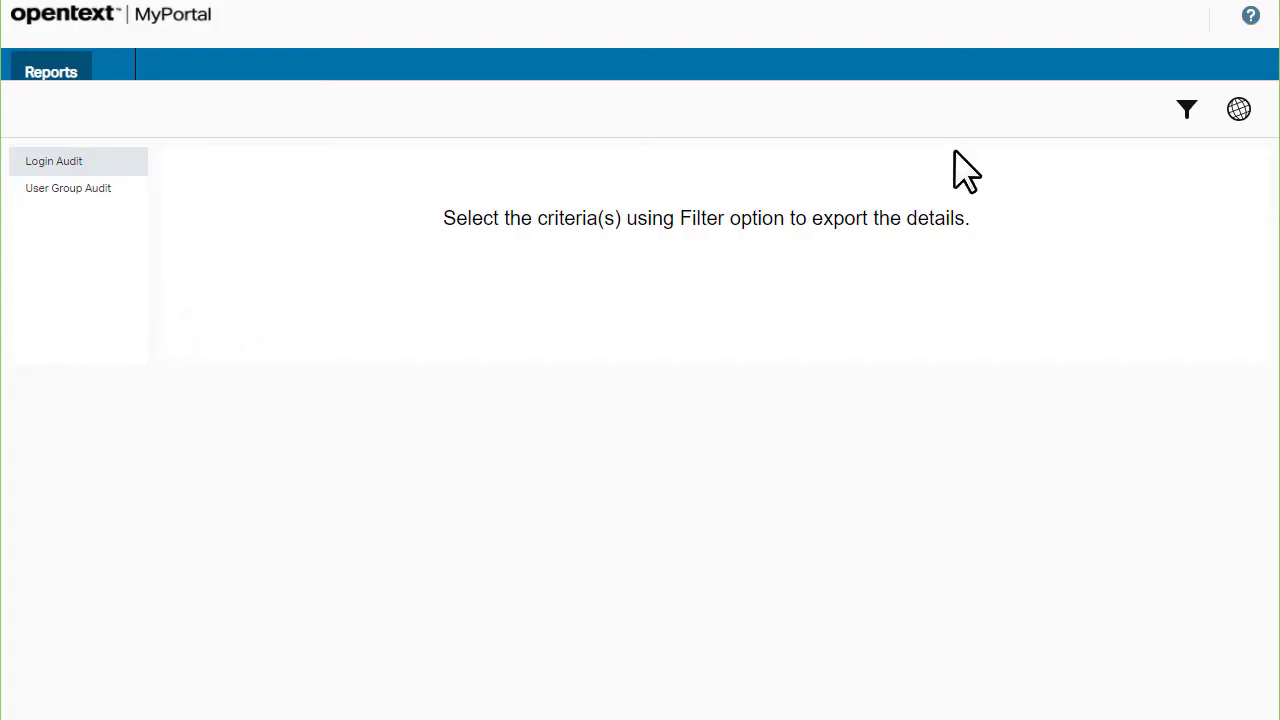
left_click(1186, 108)
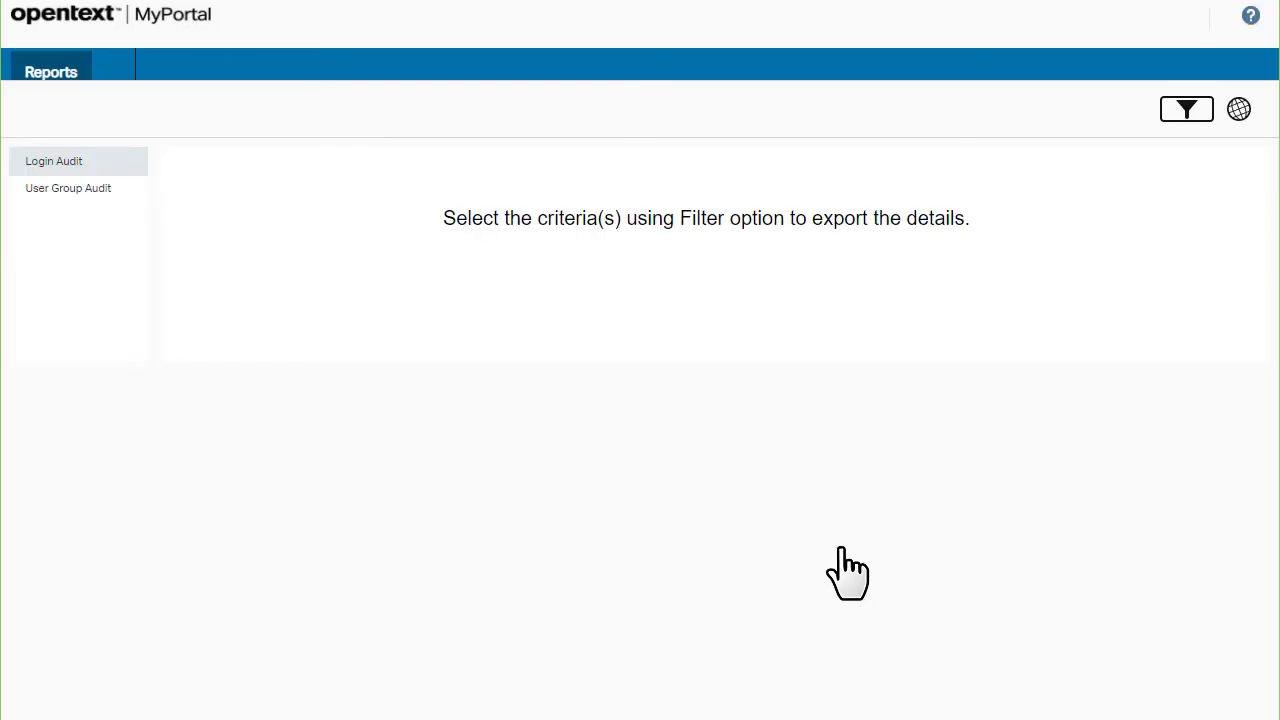
left_click(1238, 108)
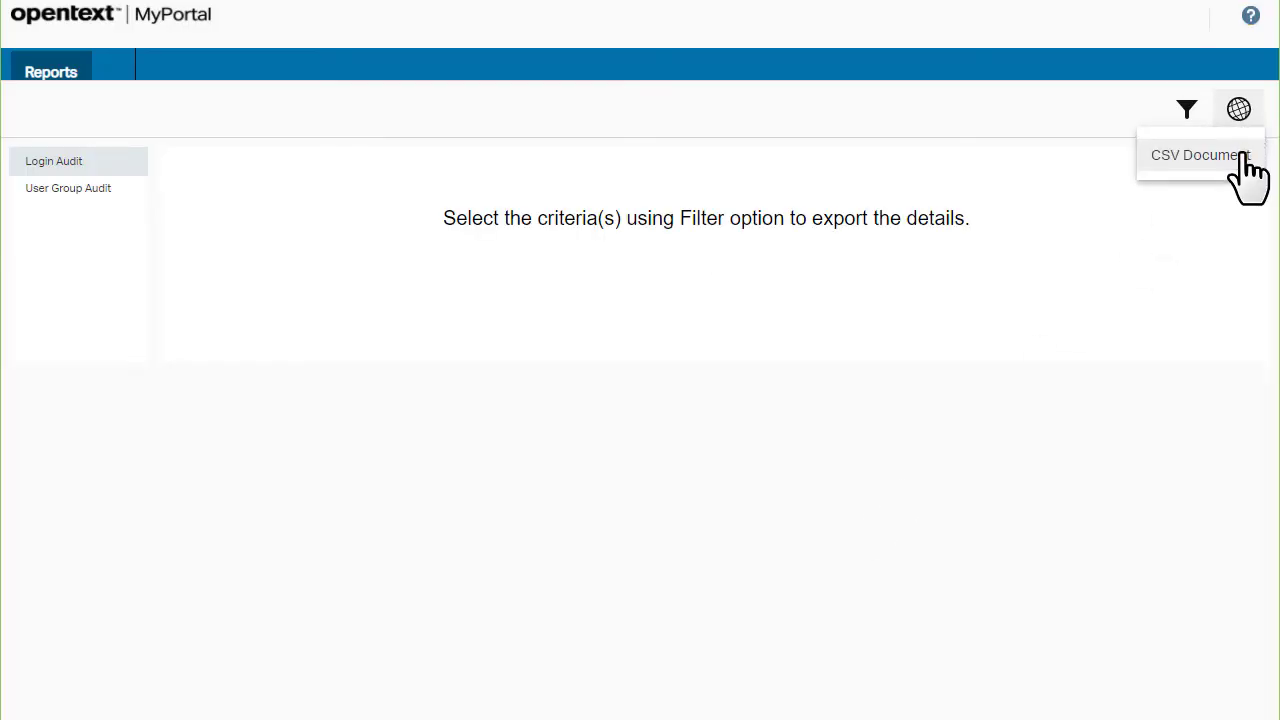
left_click(1200, 156)
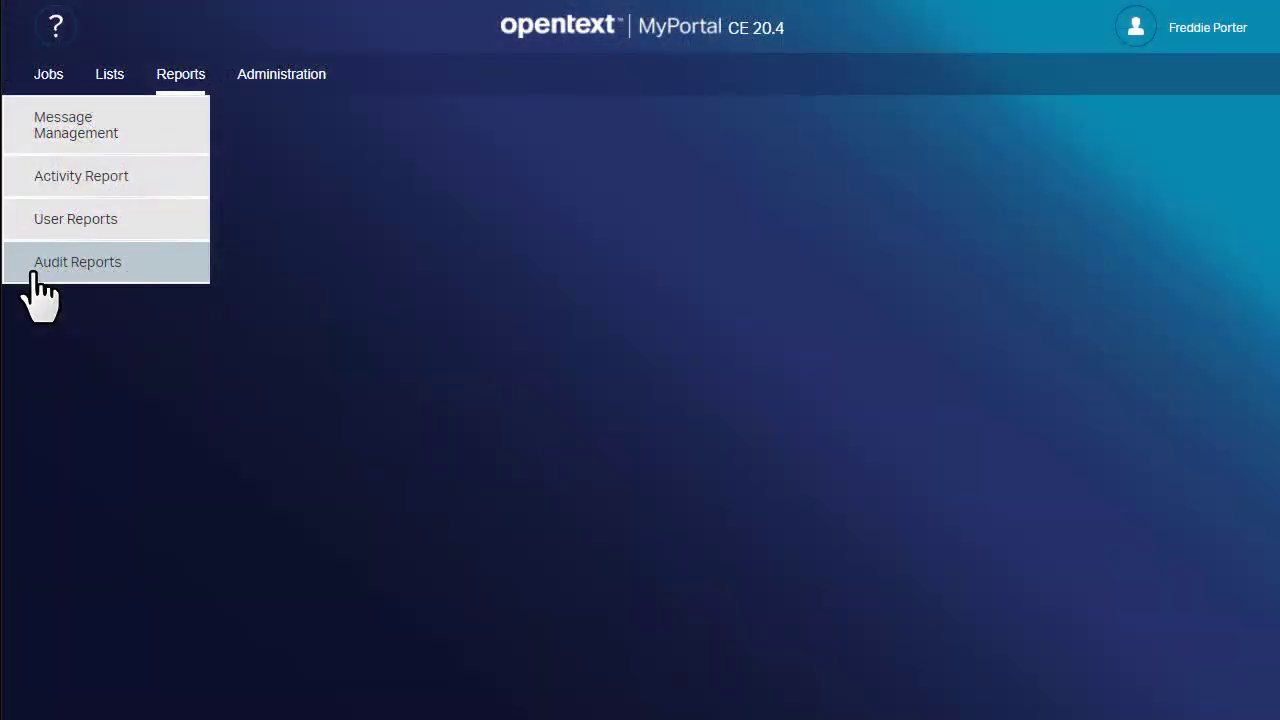
Step: Filter the User Group Audit to the period starting Aug 01, 2020 through Dec 22, 2020
left_click(76, 260)
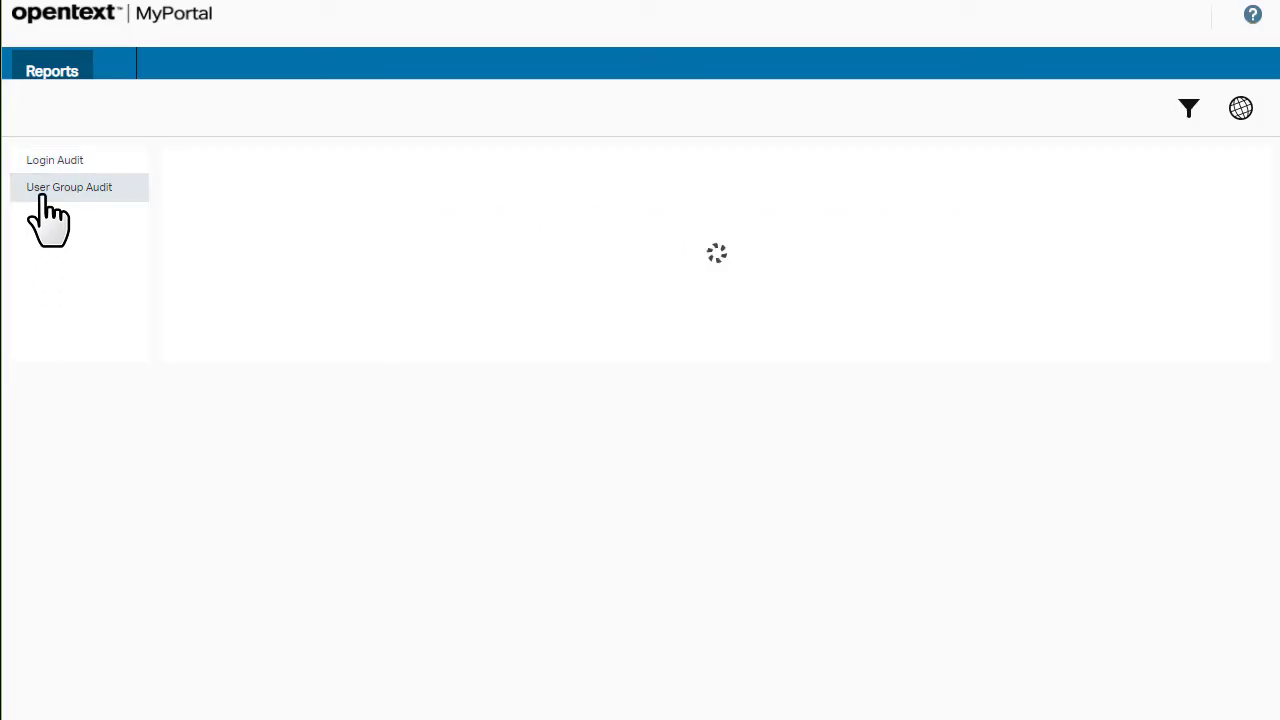
left_click(1188, 108)
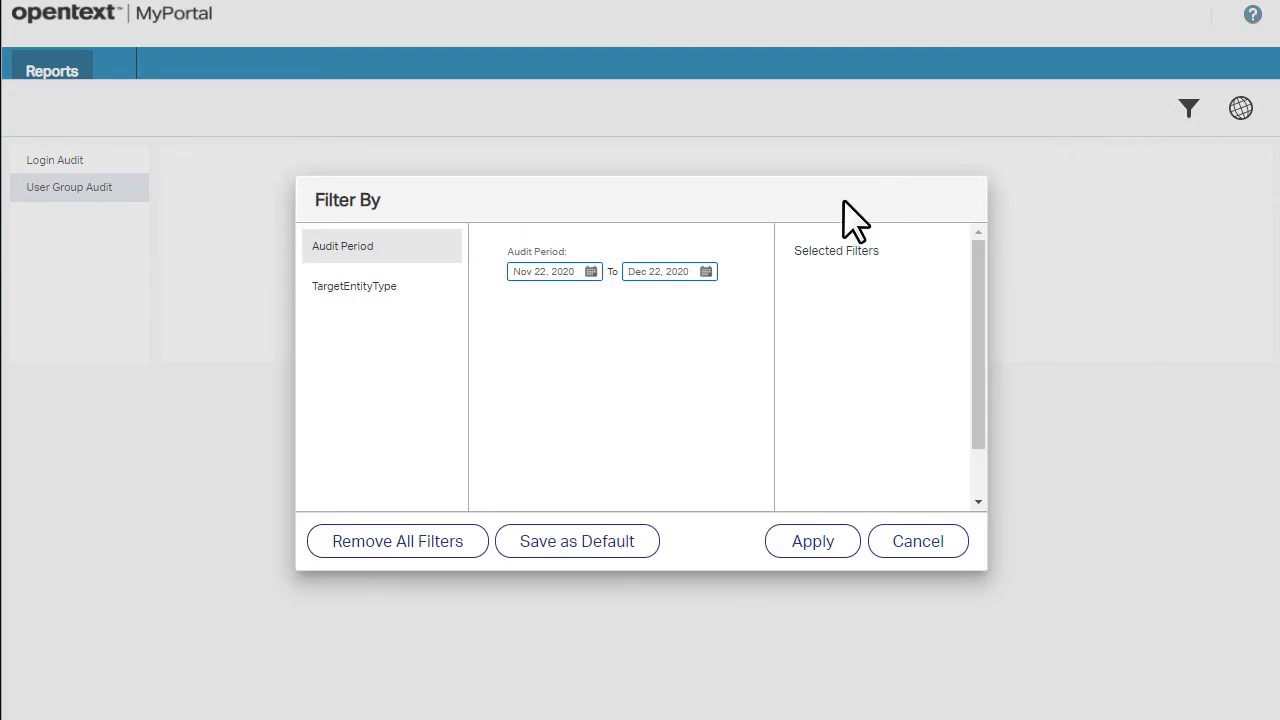
left_click(590, 272)
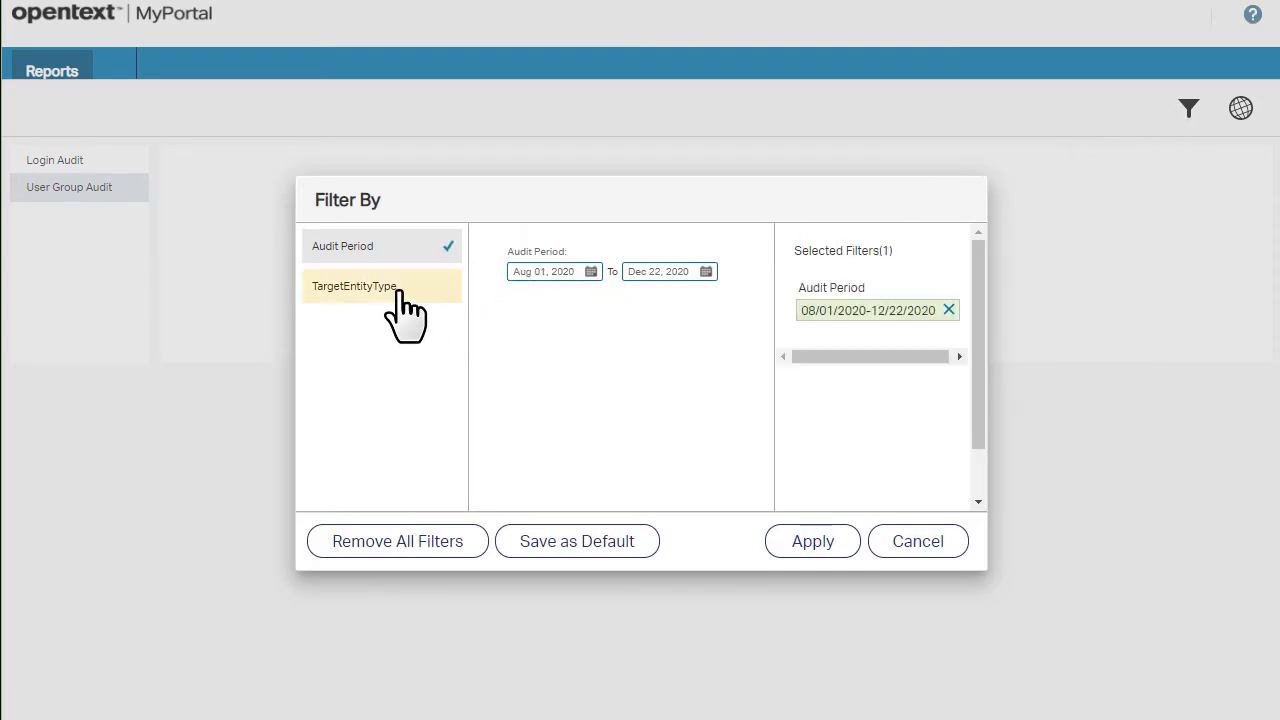
left_click(812, 540)
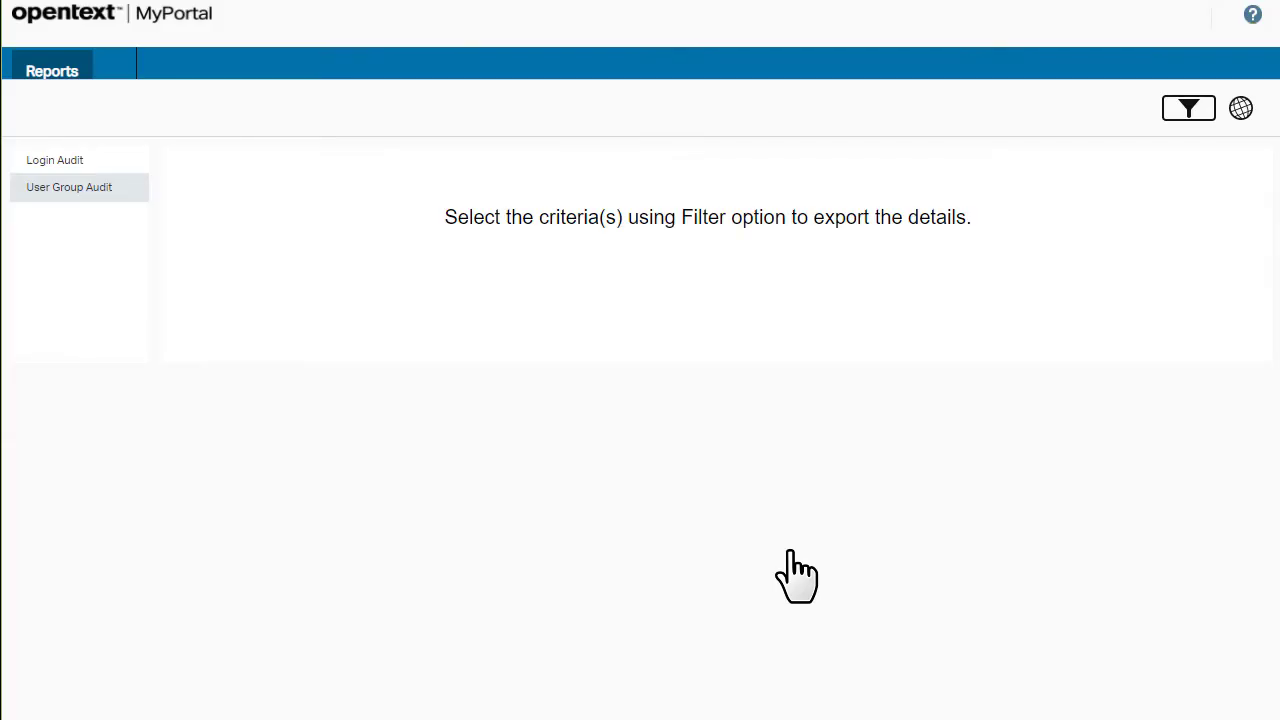
Step: Export the User Group Audit as a CSV document and view its rows
left_click(1240, 108)
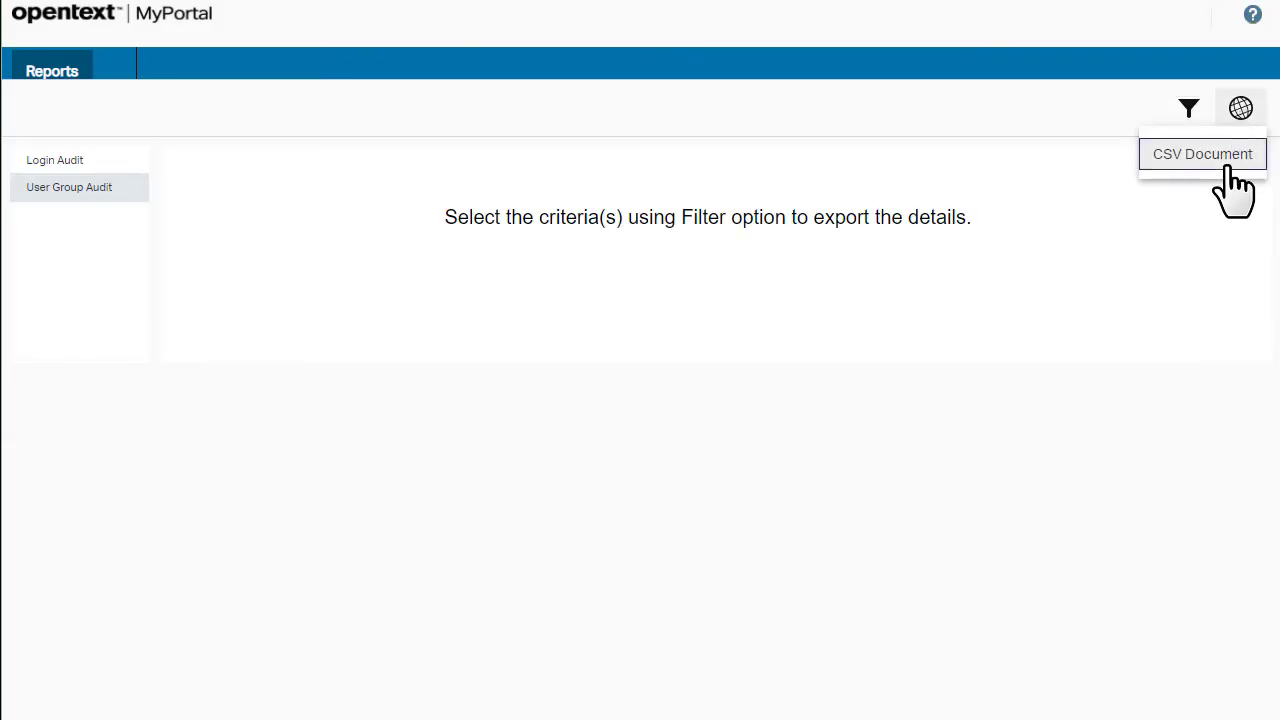
left_click(1202, 154)
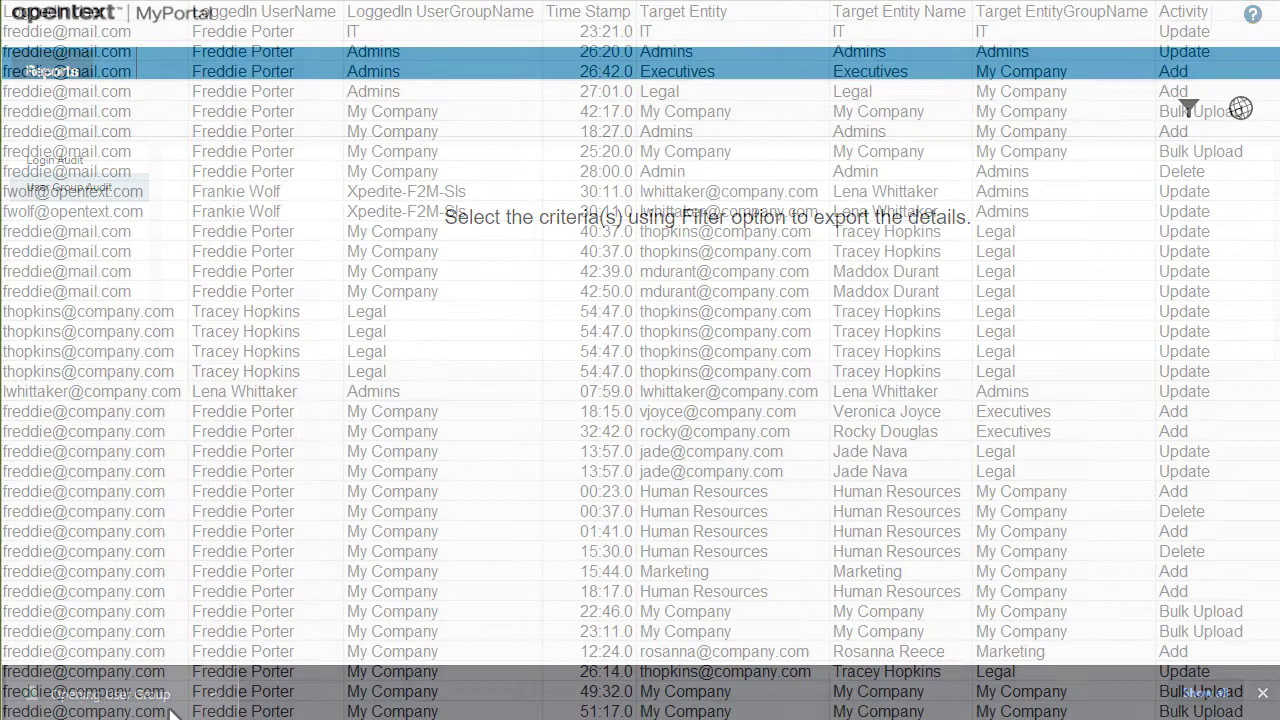